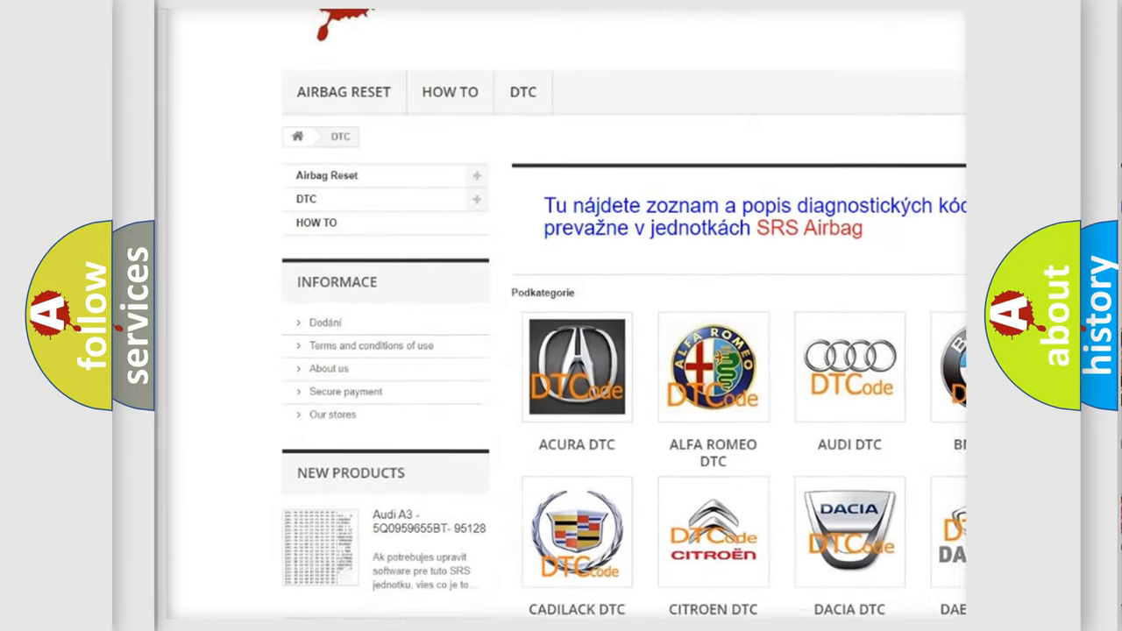
pyautogui.scroll(-3)
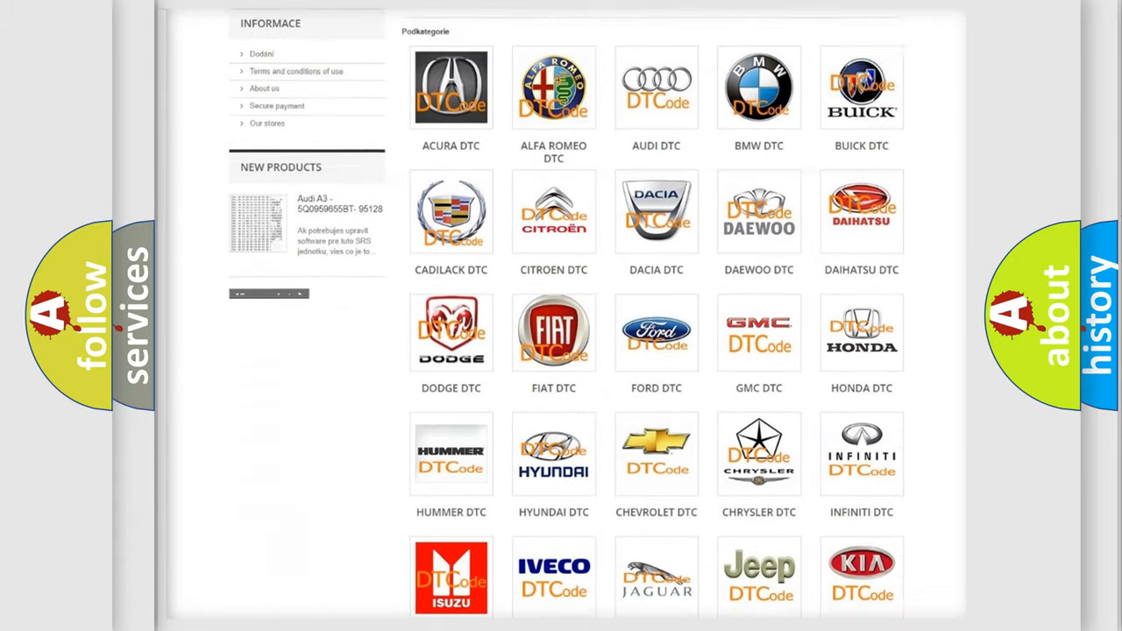
pyautogui.scroll(-3)
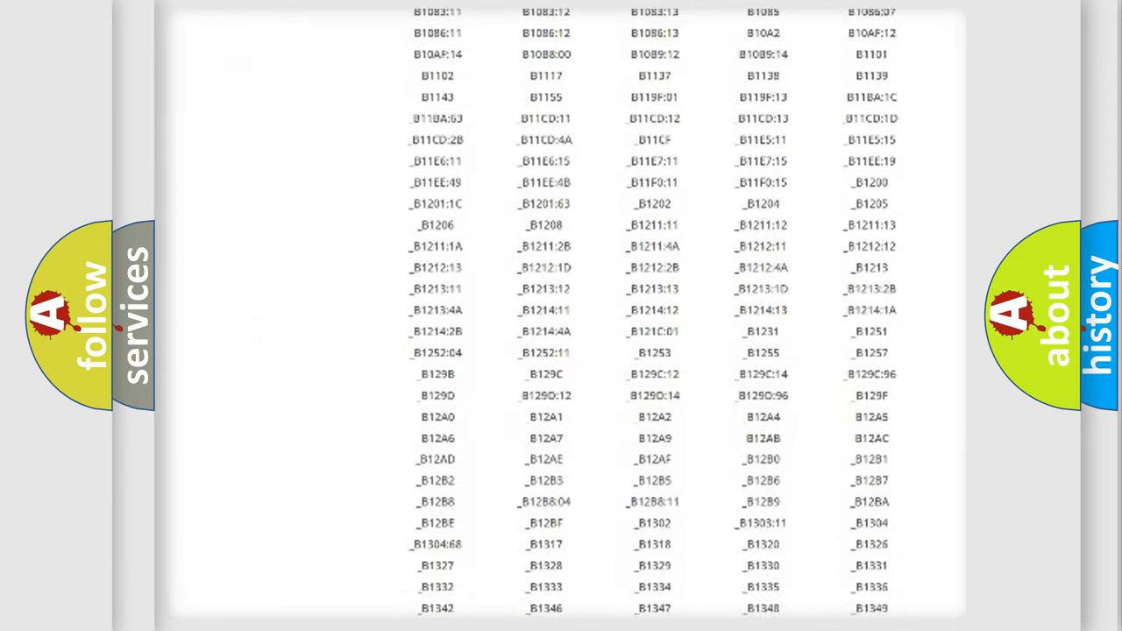
pyautogui.scroll(-3)
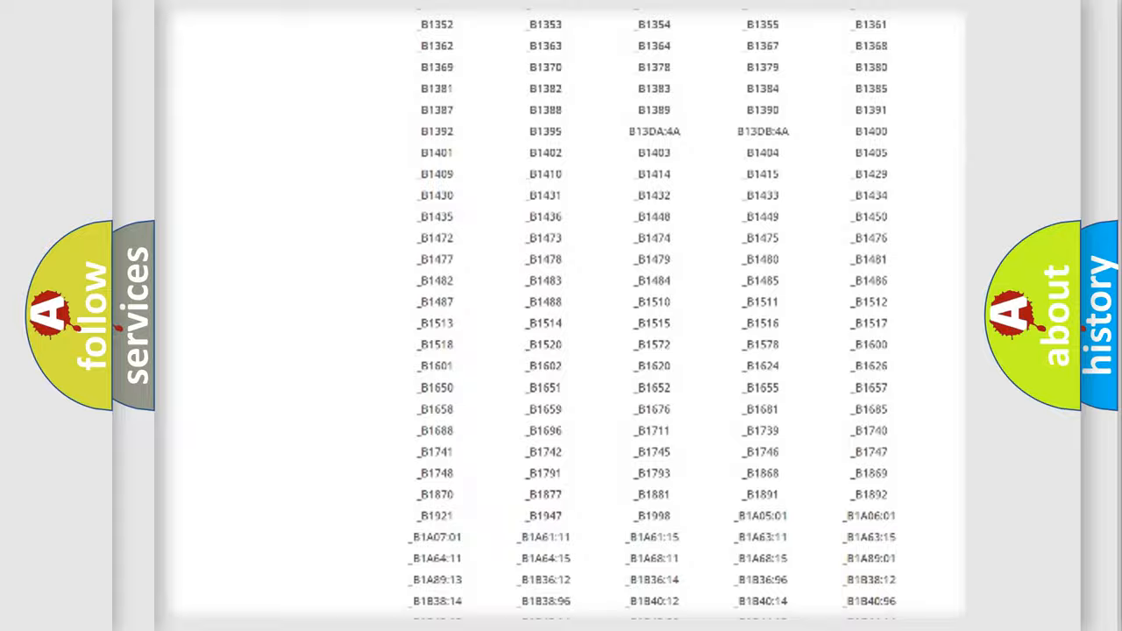